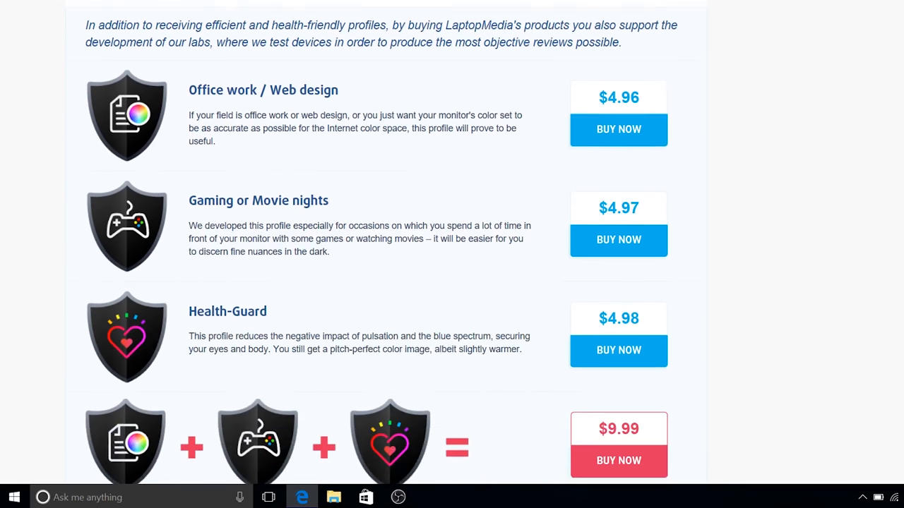
Buy the $9.99 bundle of all three LaptopMedia display profiles.
{"action": "scroll", "scroll_direction": "down", "scroll_amount": 3}
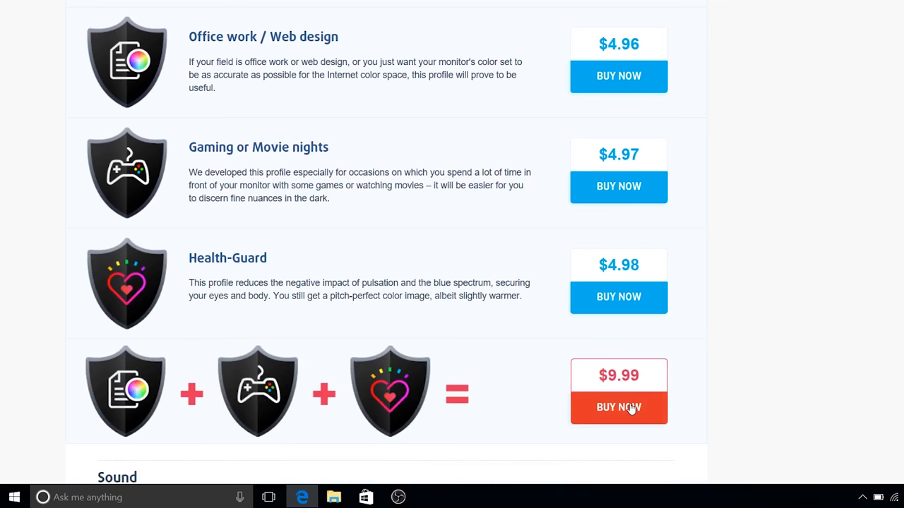
{"action": "left_click", "coordinate": [618, 407]}
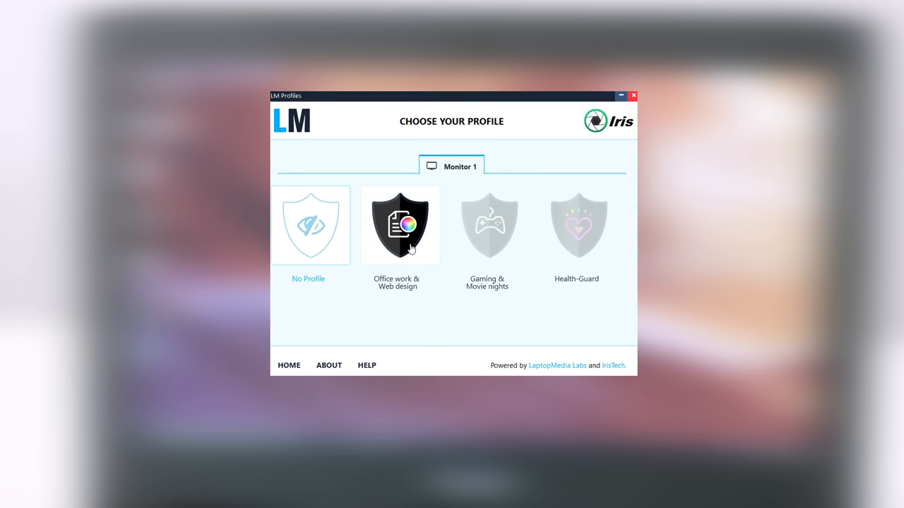
Select and confirm the Office work & Web design profile for Monitor 1.
{"action": "left_click", "coordinate": [399, 226]}
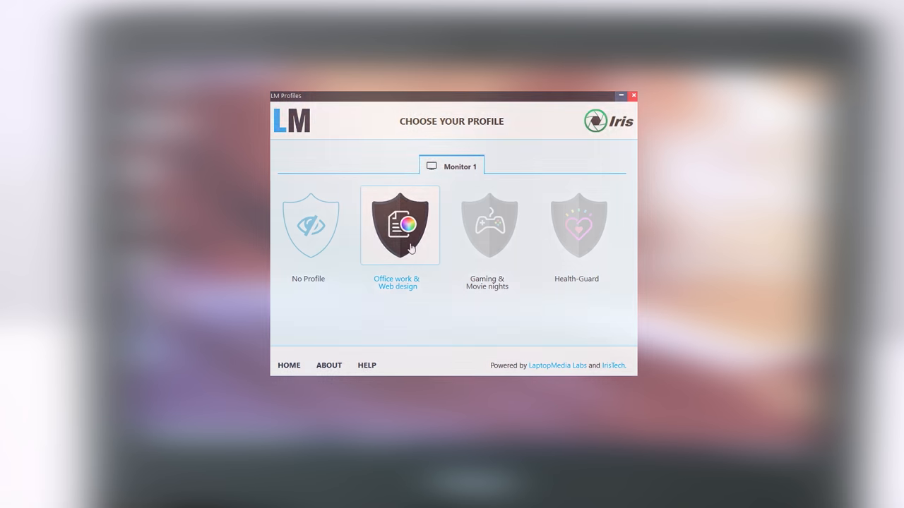
{"action": "left_click", "coordinate": [399, 225]}
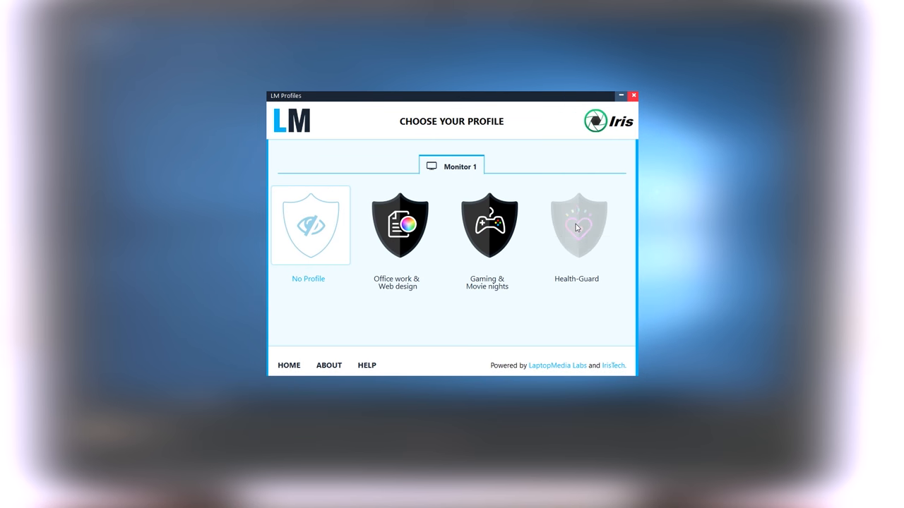
Apply Health-Guard to Monitor 1 with PWM-free brightness at maximum.
{"action": "left_click", "coordinate": [577, 224]}
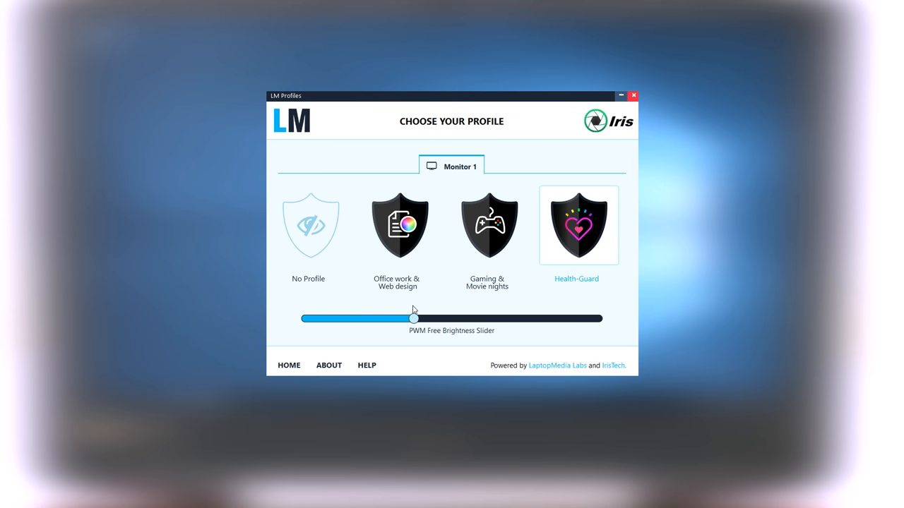
{"action": "left_click_drag", "start_coordinate": [413, 319], "coordinate": [601, 319]}
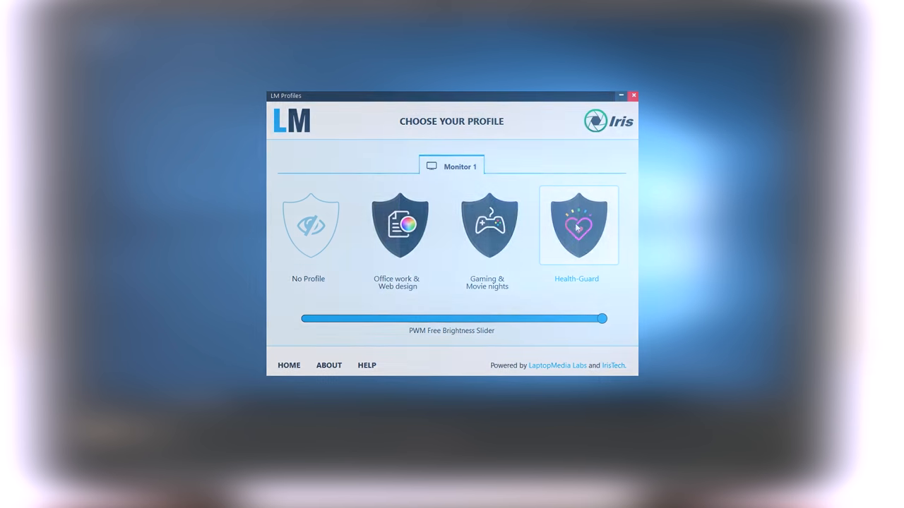
{"action": "left_click", "coordinate": [632, 95]}
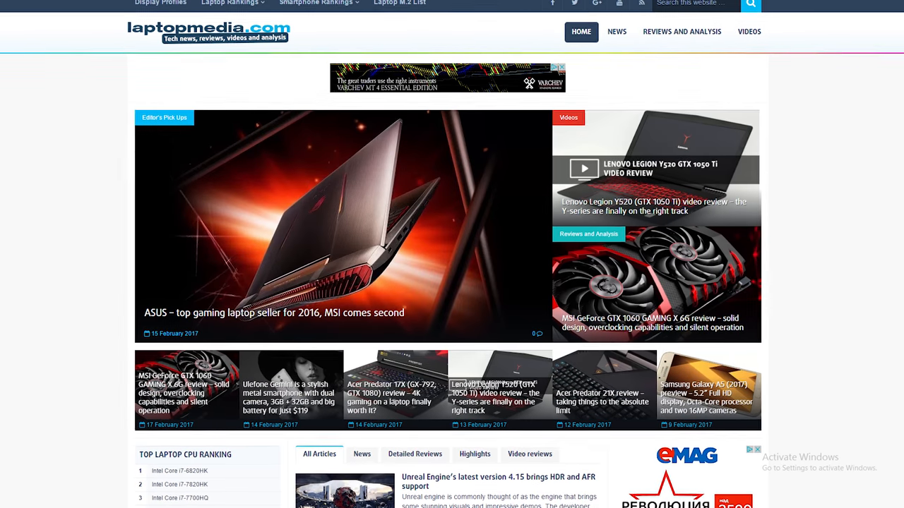
Scroll the LaptopMedia page down to the priced profile list with Buy Now buttons.
{"action": "scroll", "scroll_direction": "down", "scroll_amount": 3}
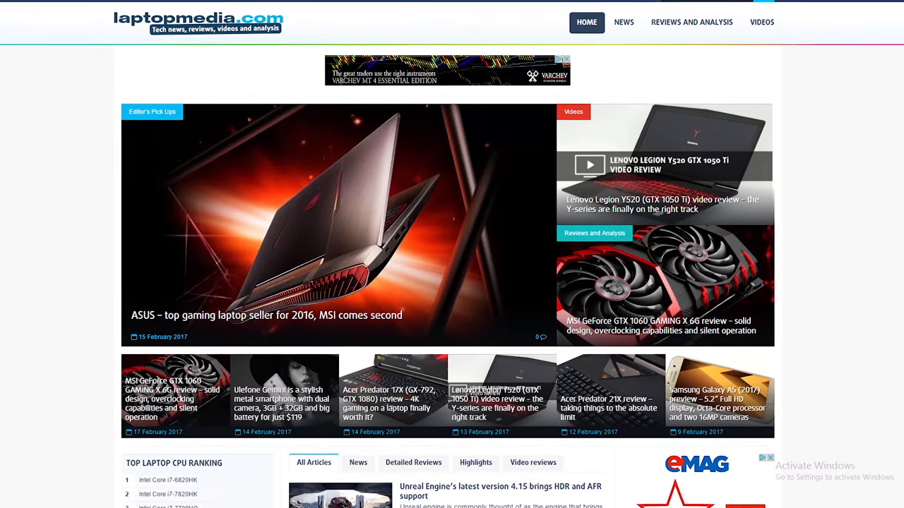
{"action": "scroll", "scroll_direction": "down", "scroll_amount": 3}
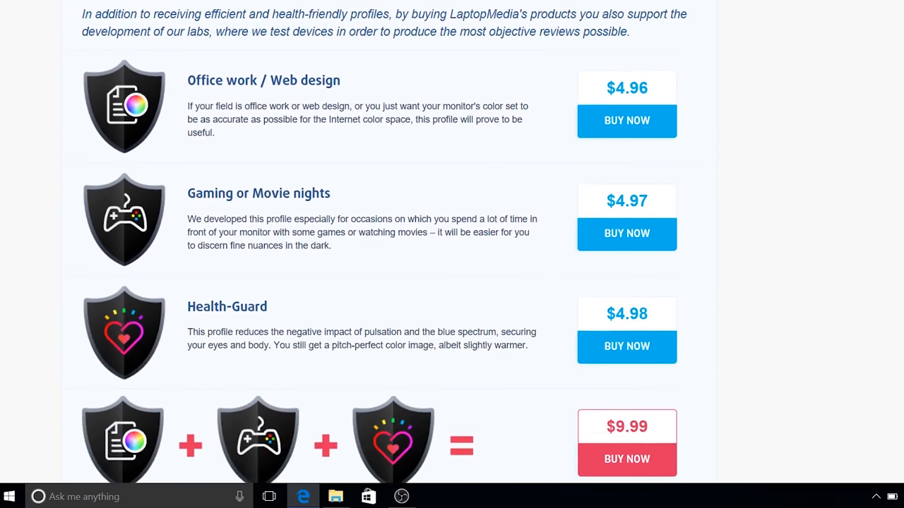
{"action": "scroll", "scroll_direction": "down", "scroll_amount": 3}
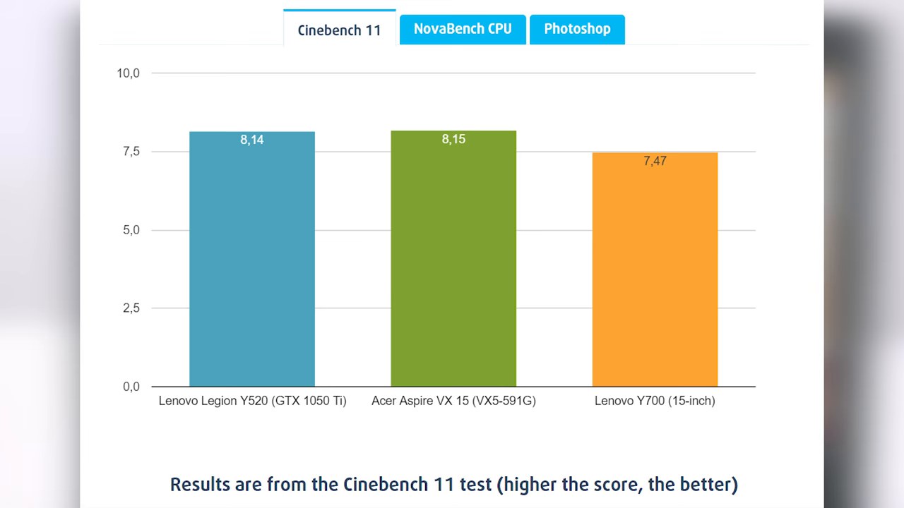
Show the NovaBench CPU chart, then switch to the next benchmark tab.
{"action": "left_click", "coordinate": [462, 28]}
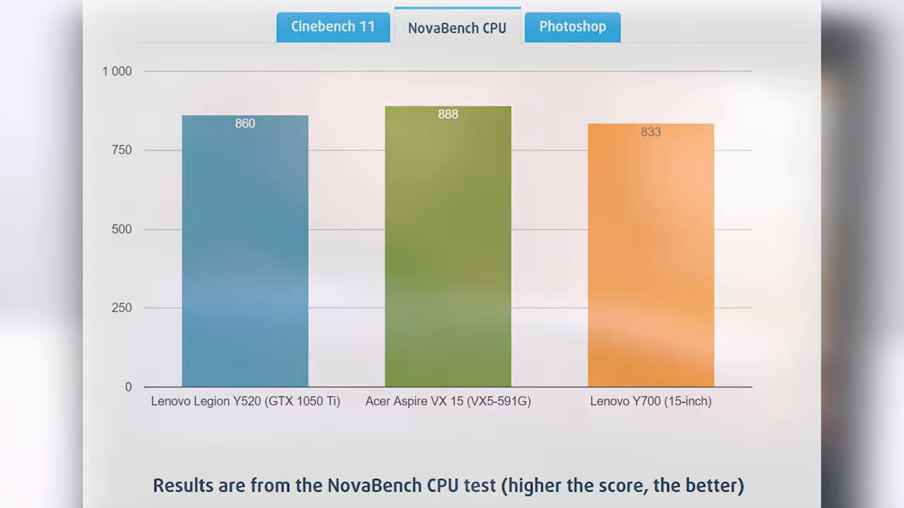
{"action": "left_click", "coordinate": [572, 26]}
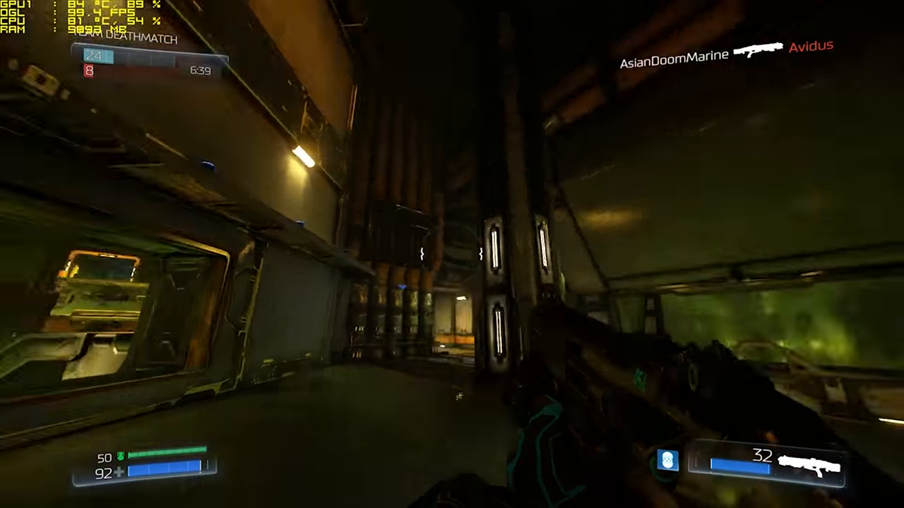
Pause the DOOM match and open Settings > Video.
{"action": "key", "text": "Escape"}
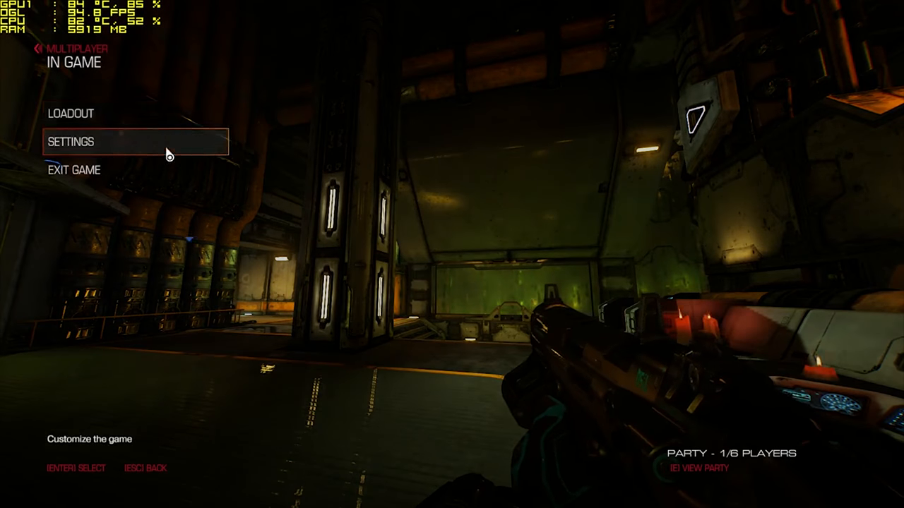
{"action": "left_click", "coordinate": [71, 141]}
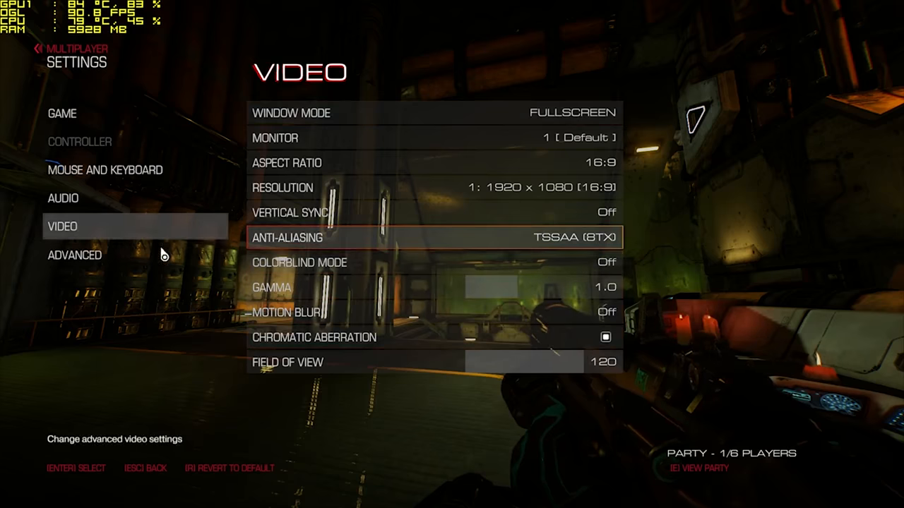
{"action": "left_click", "coordinate": [74, 255]}
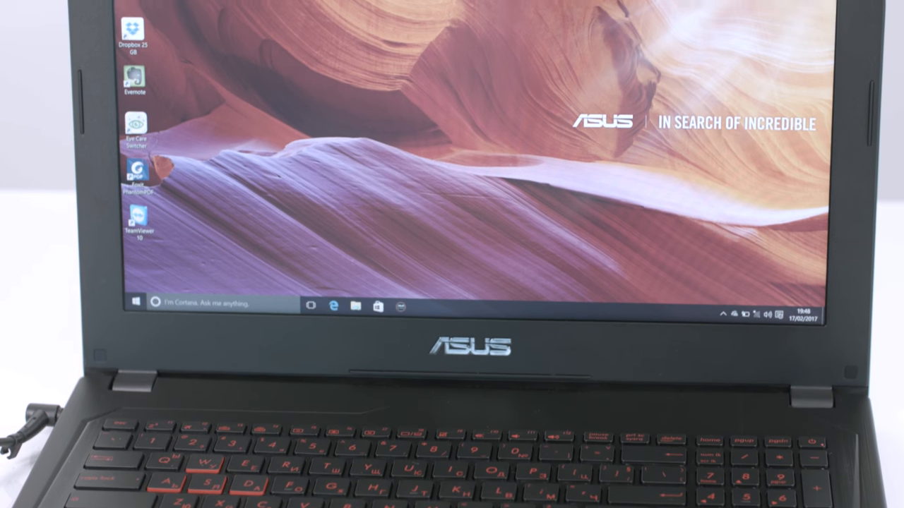
Shut down the Windows 10 laptop from the Start menu.
{"action": "left_click", "coordinate": [130, 303]}
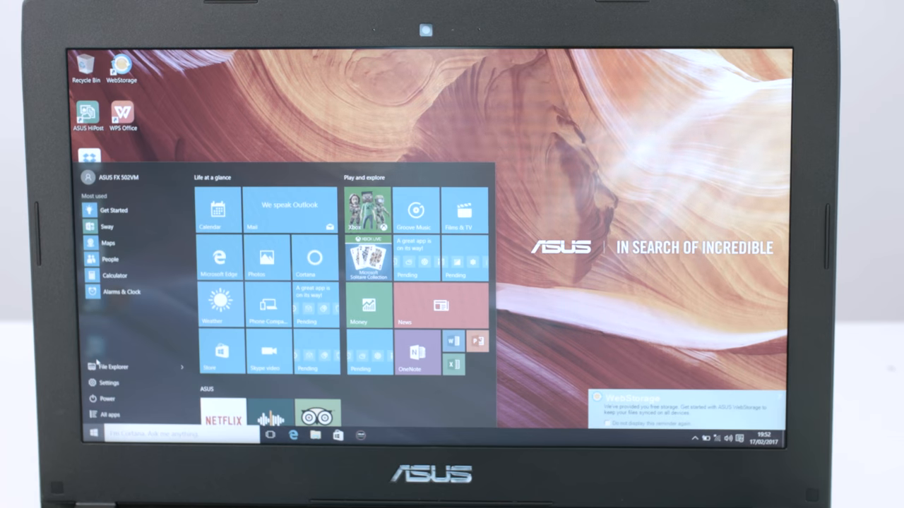
{"action": "left_click", "coordinate": [106, 399]}
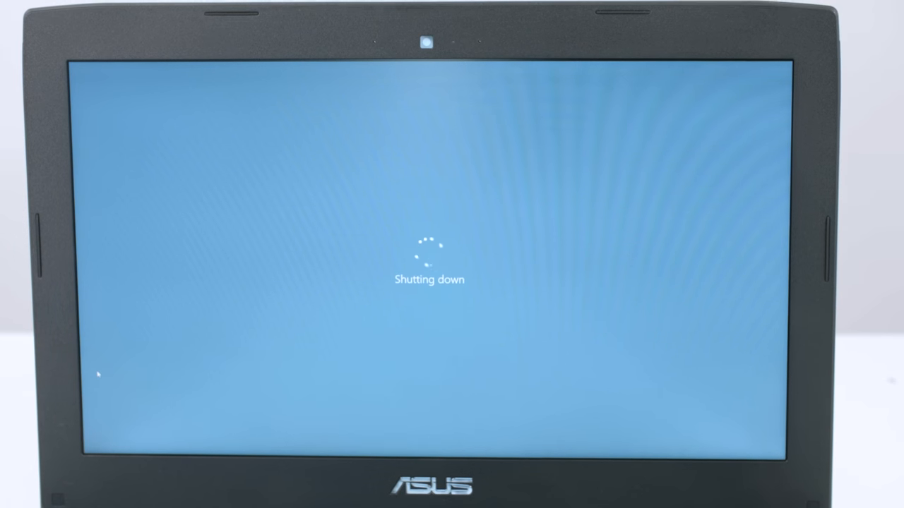